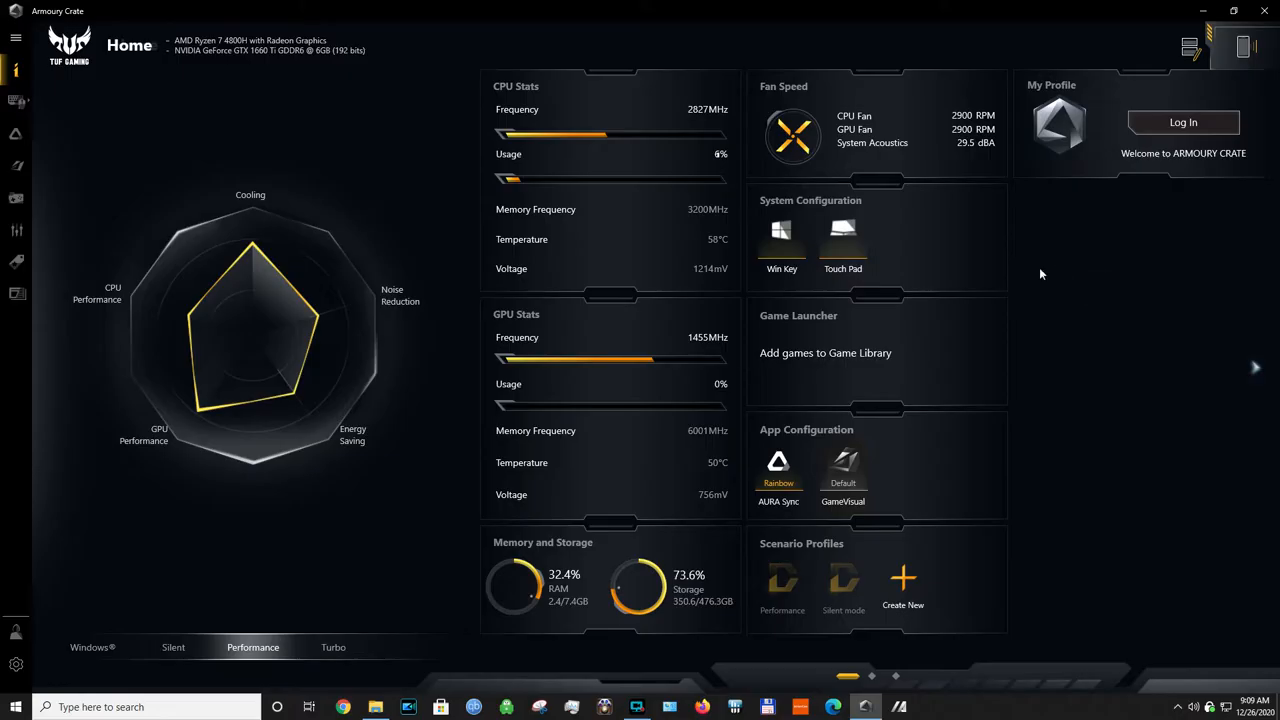
mouse_move(238, 397)
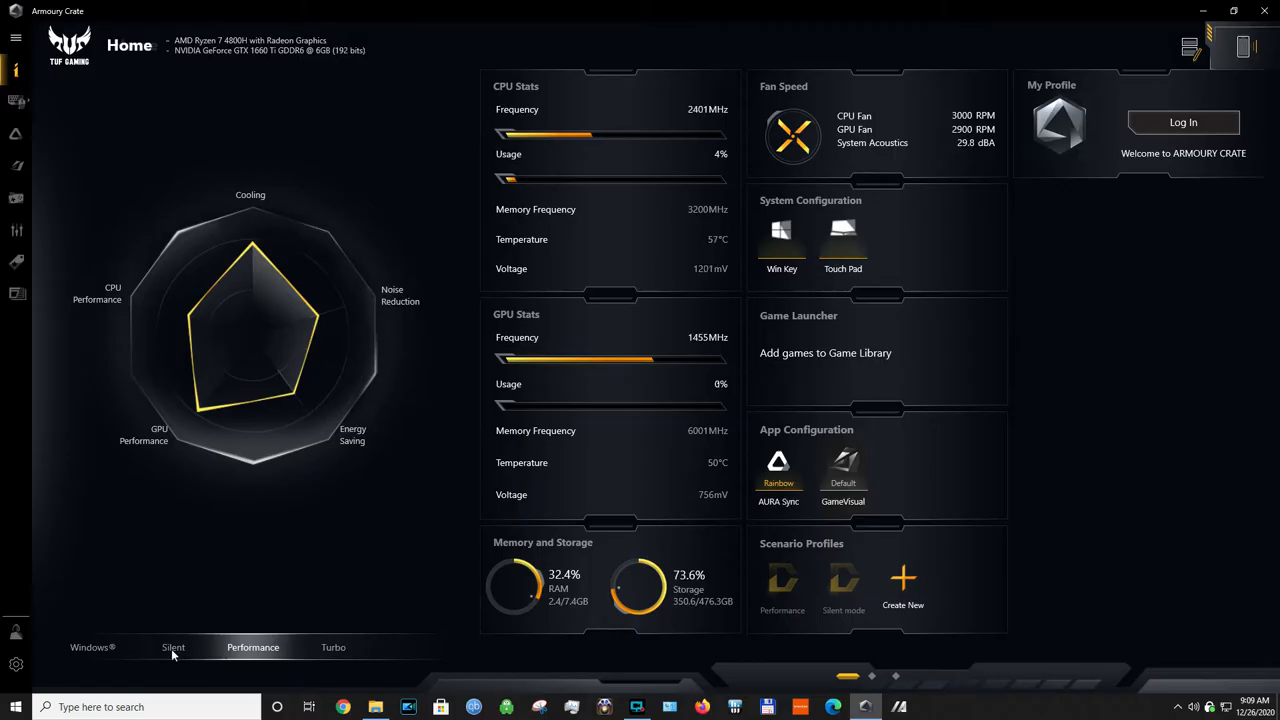
- Reach the Armoury Crate Driver & Utility support page and bring up the OS selection list
left_click(342, 707)
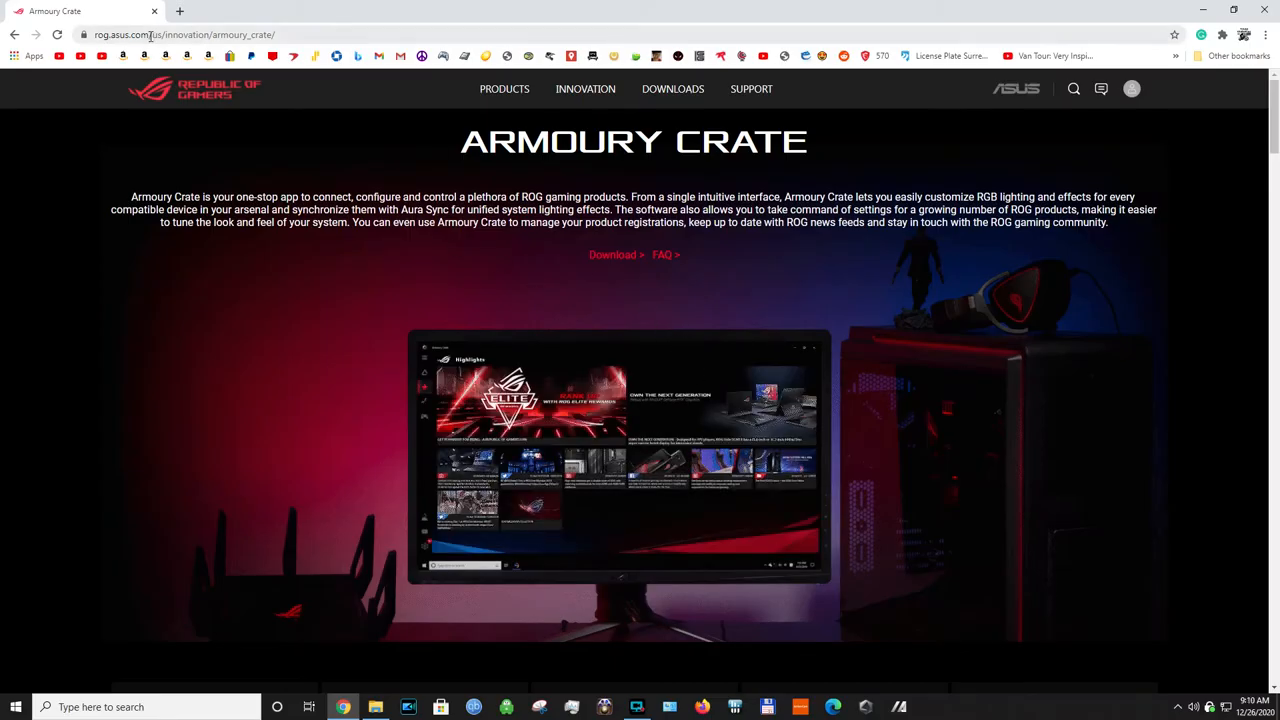
left_click(185, 34)
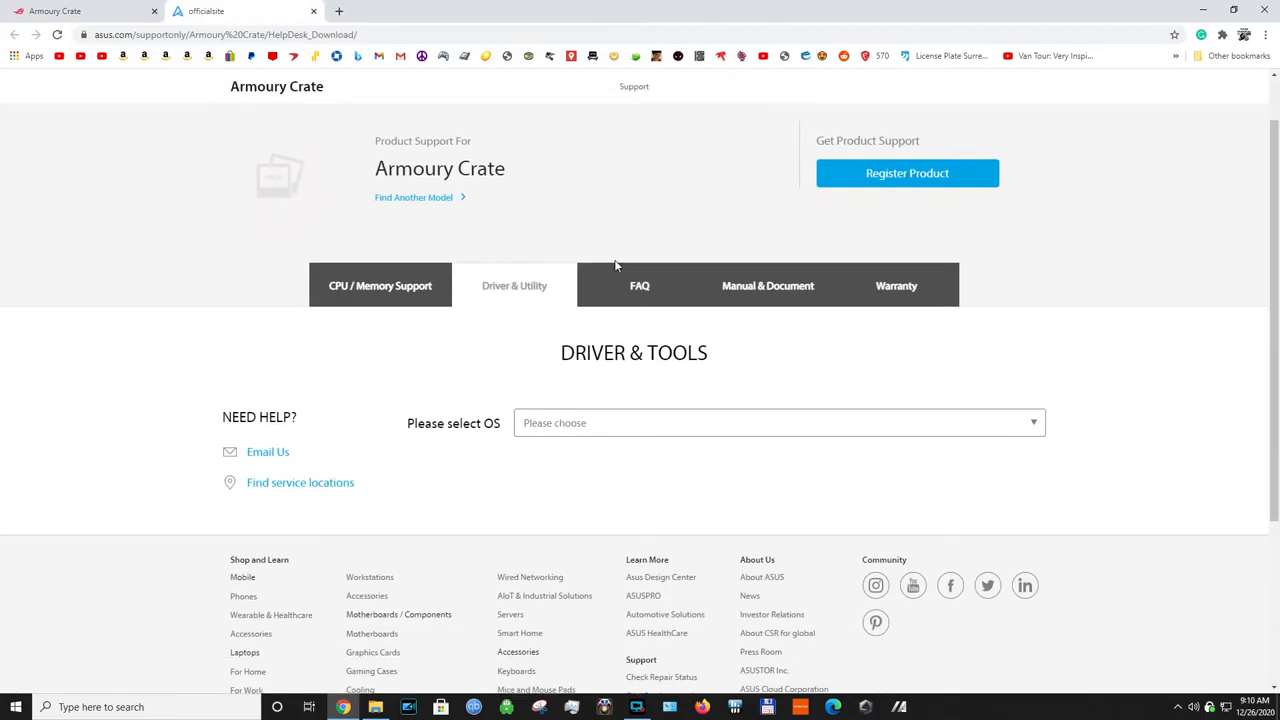
left_click(779, 422)
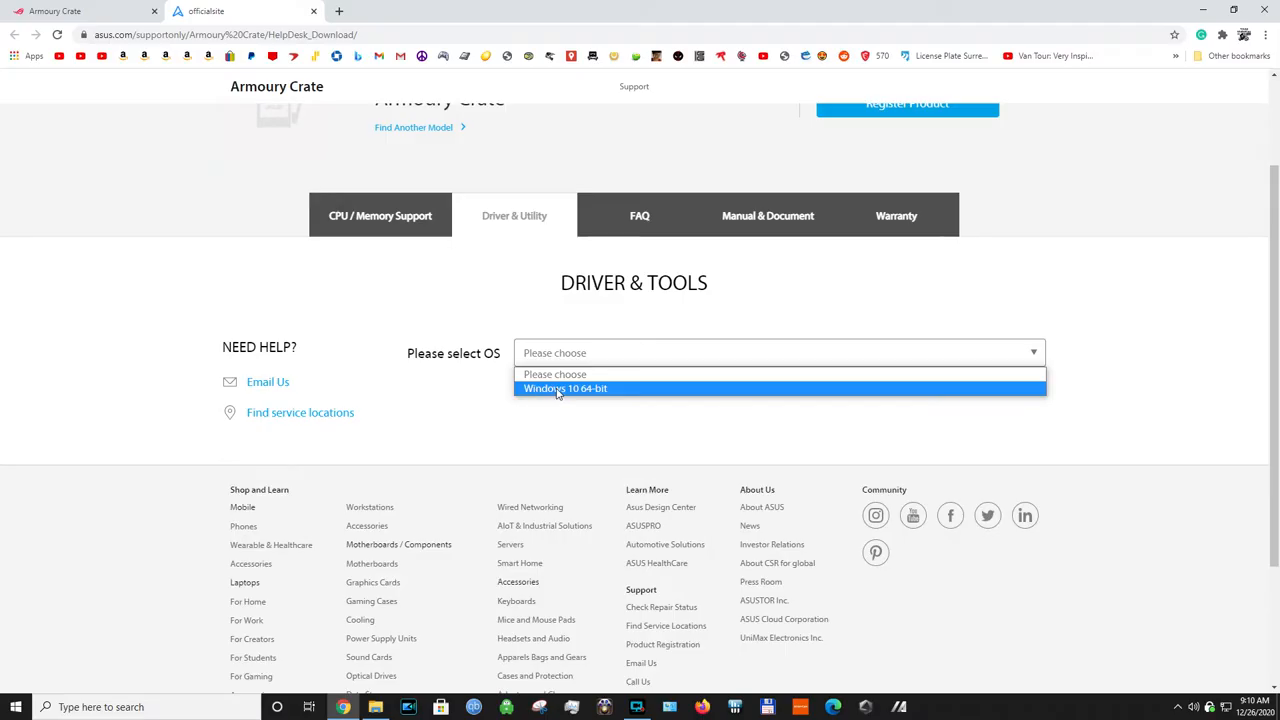
- Choose Windows 10 64-bit, revealing the Armoury Crate Uninstall Tool 1.1.2.0 download
left_click(565, 388)
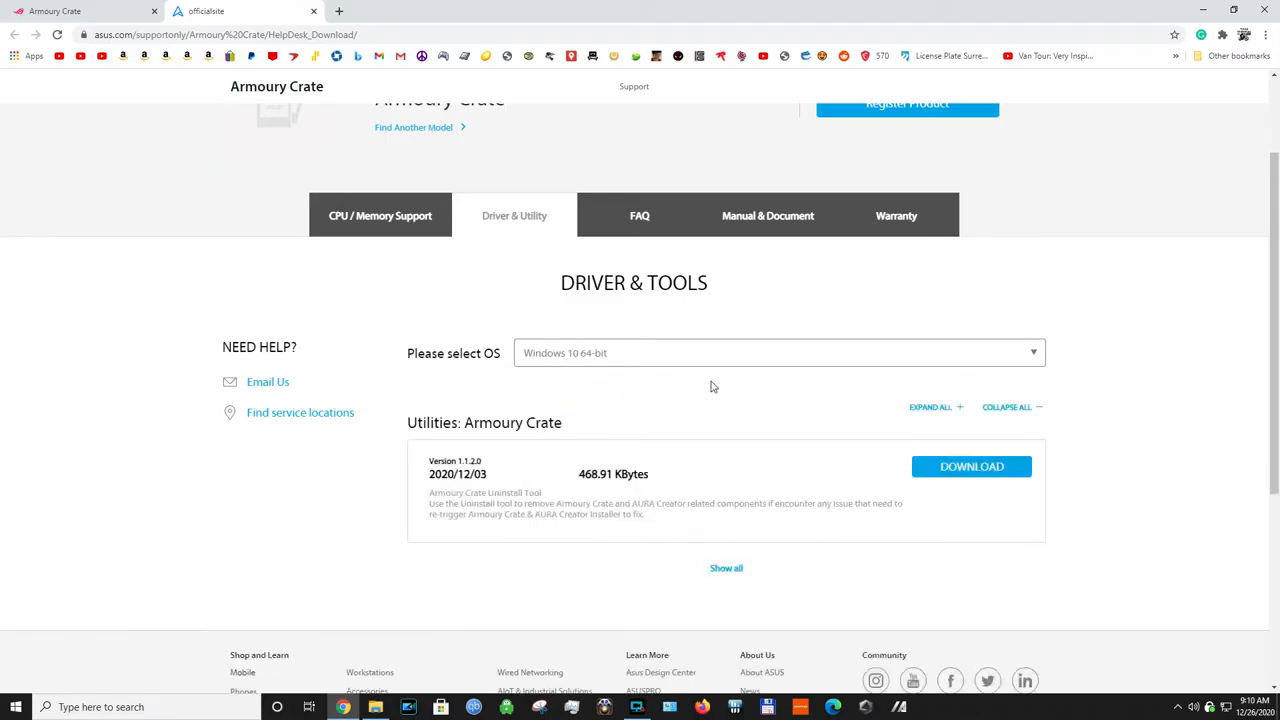
scroll("down", 3)
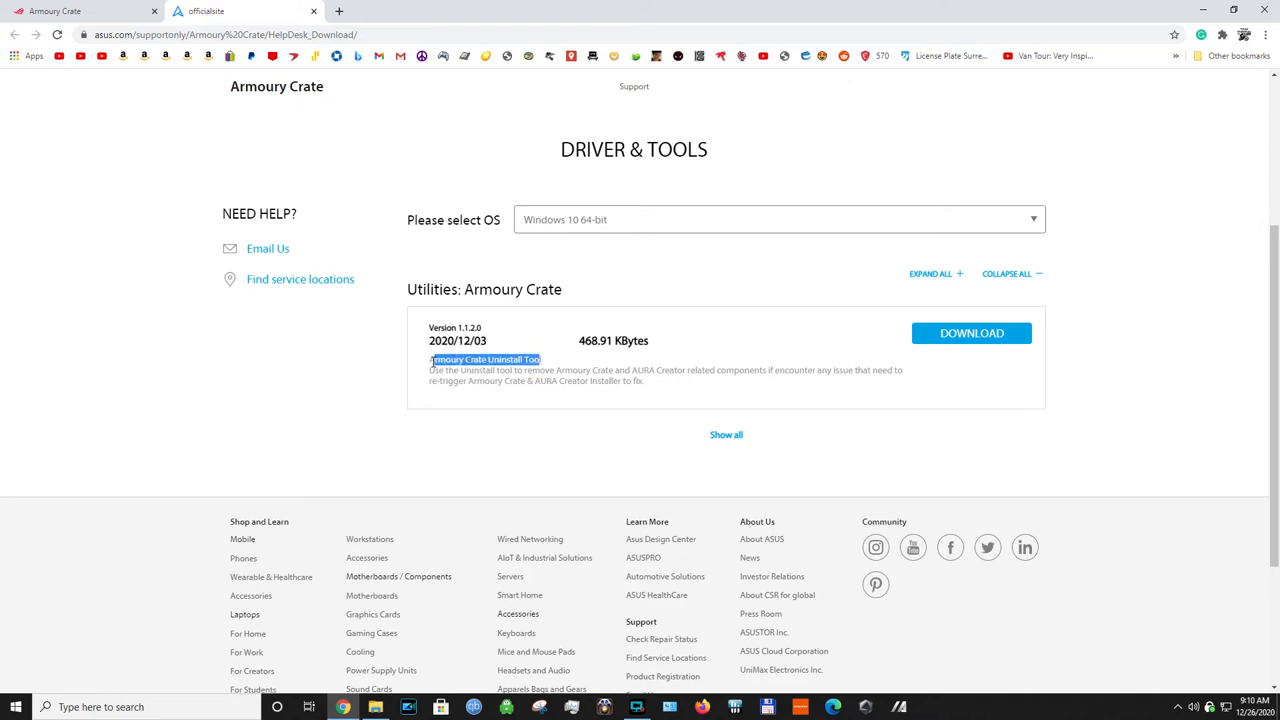
mouse_move(971, 333)
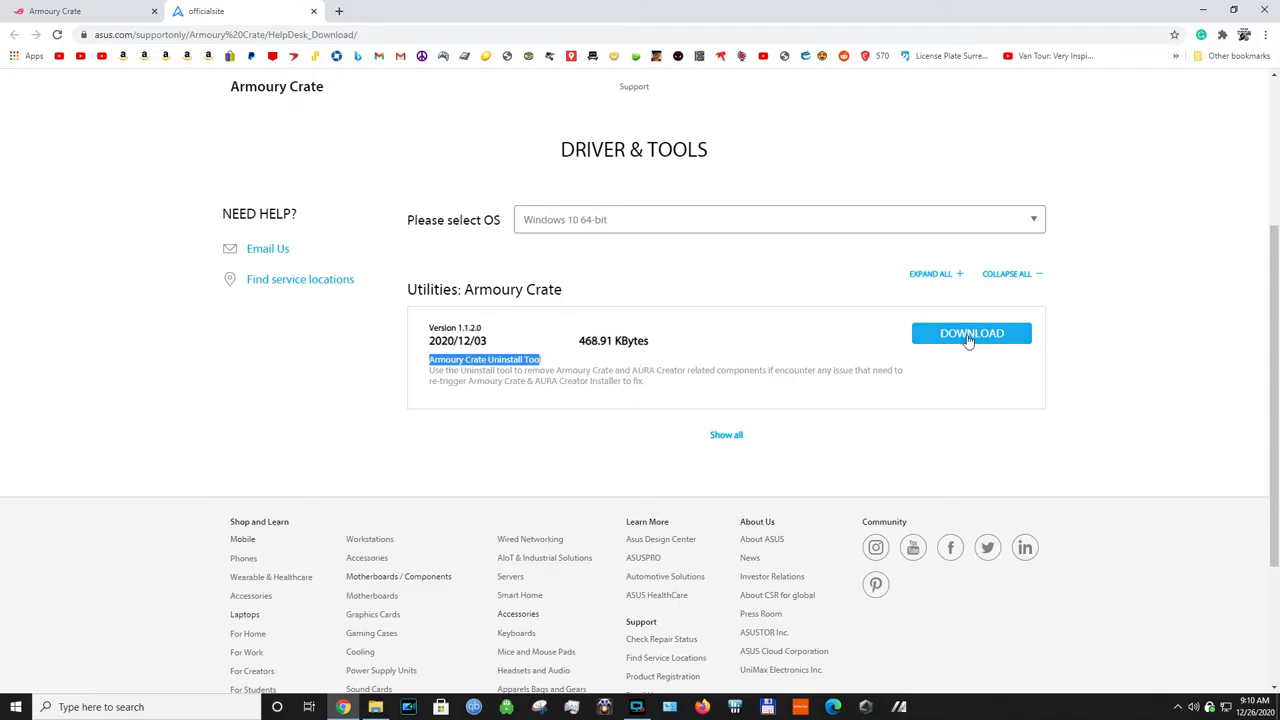
mouse_move(738, 358)
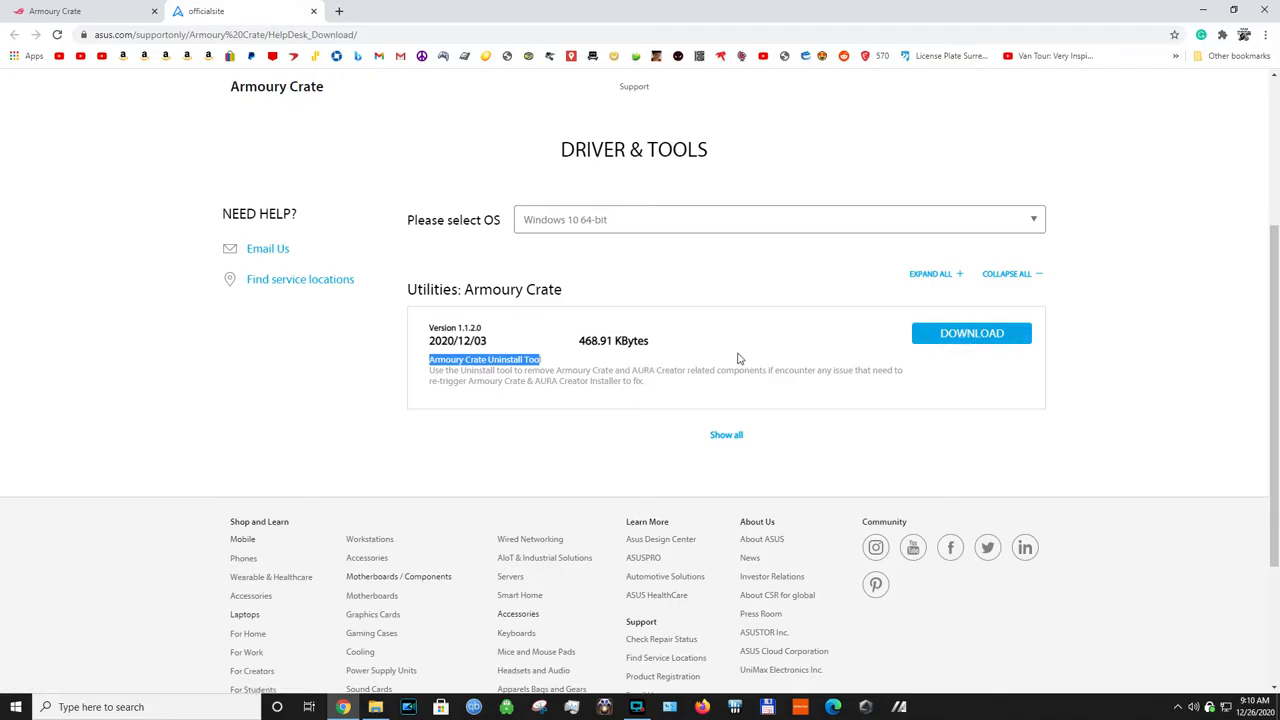
- Show all utilities, download the Armoury Crate & AURA Creator Installer zip, and dismiss its Explorer window
left_click(726, 434)
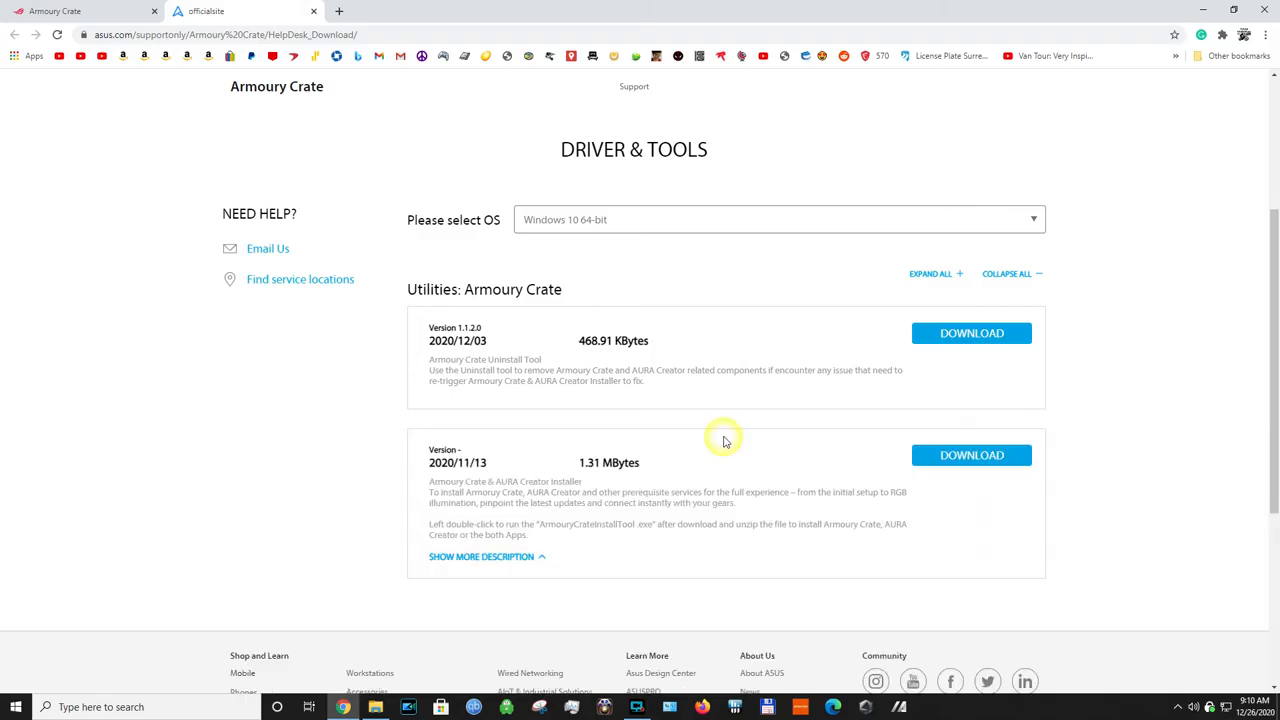
scroll("down", 3)
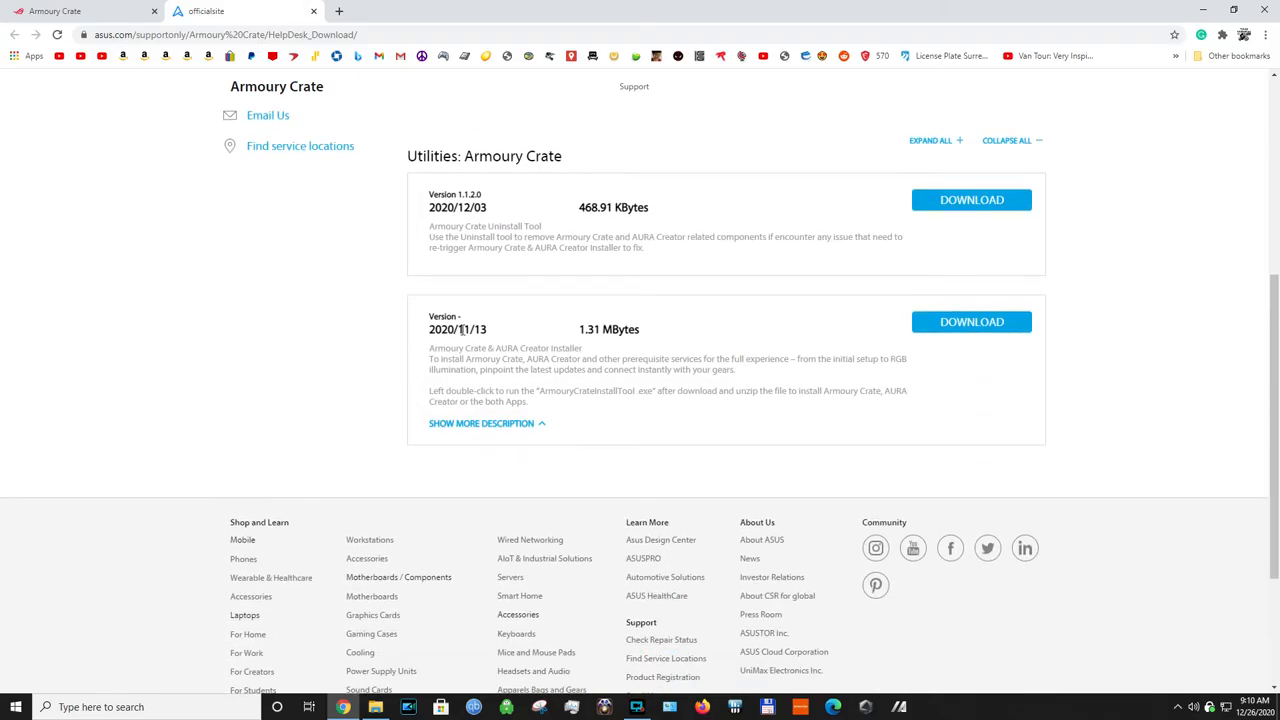
left_click(971, 321)
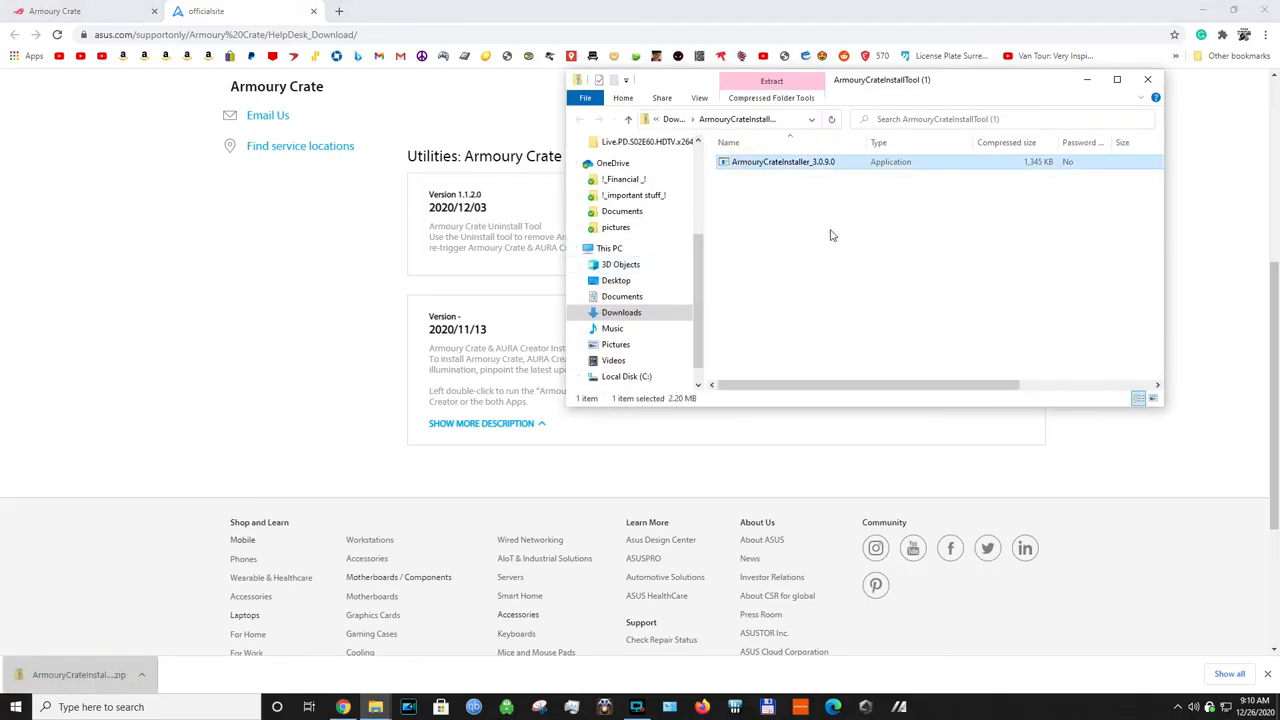
left_click(1147, 79)
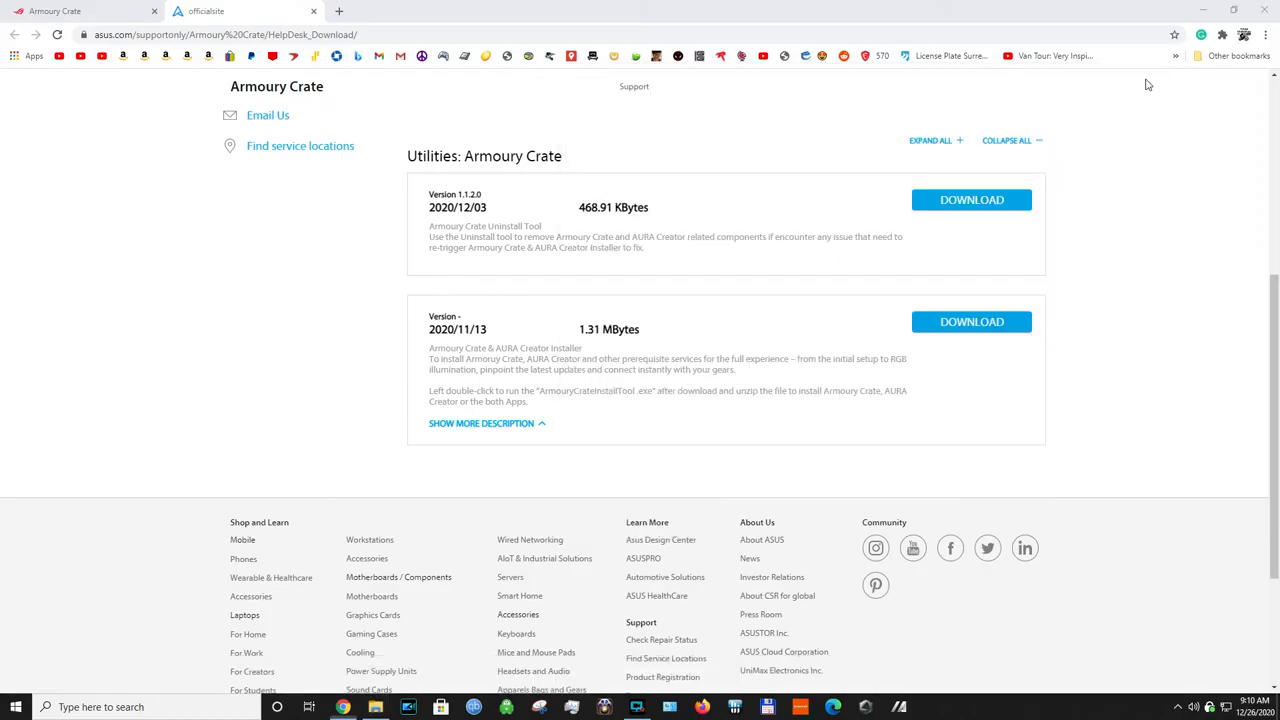